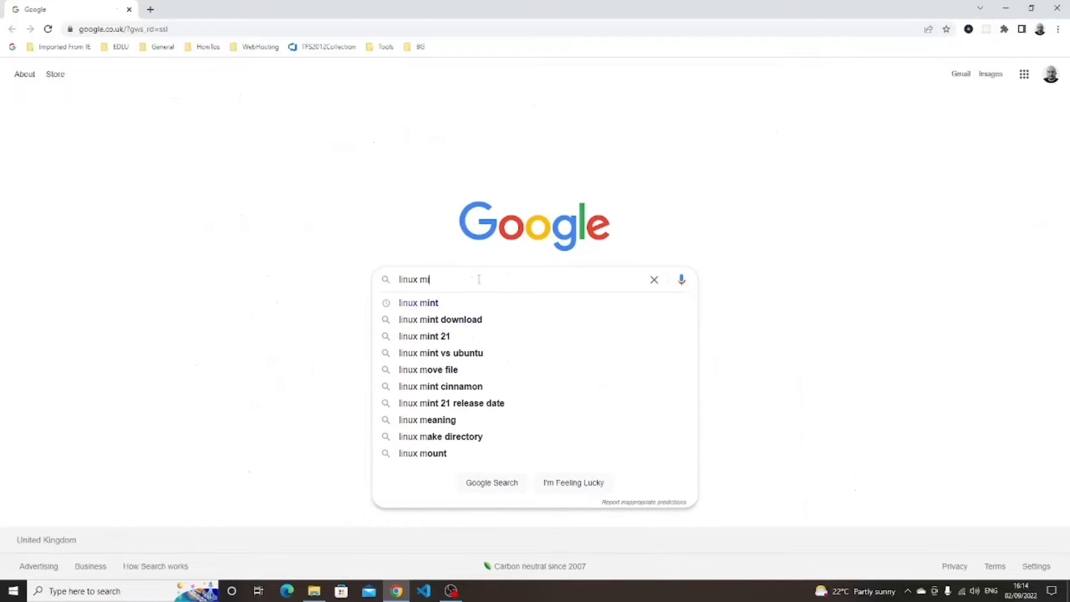
Step: Search Google for 'linux mint' and go to the Linux Mint download page from the results
click(418, 302)
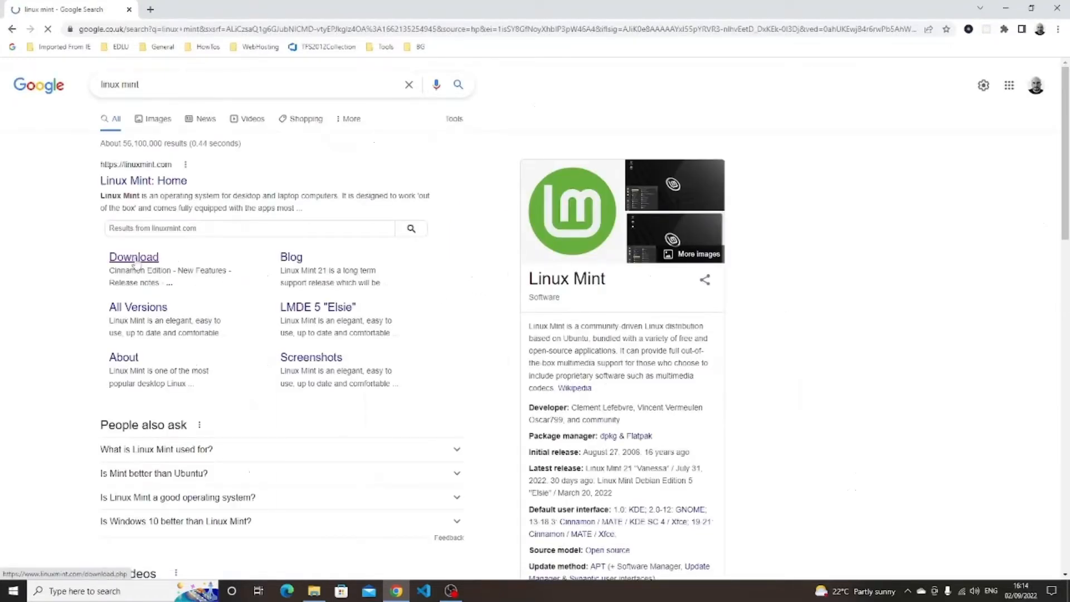
click(134, 256)
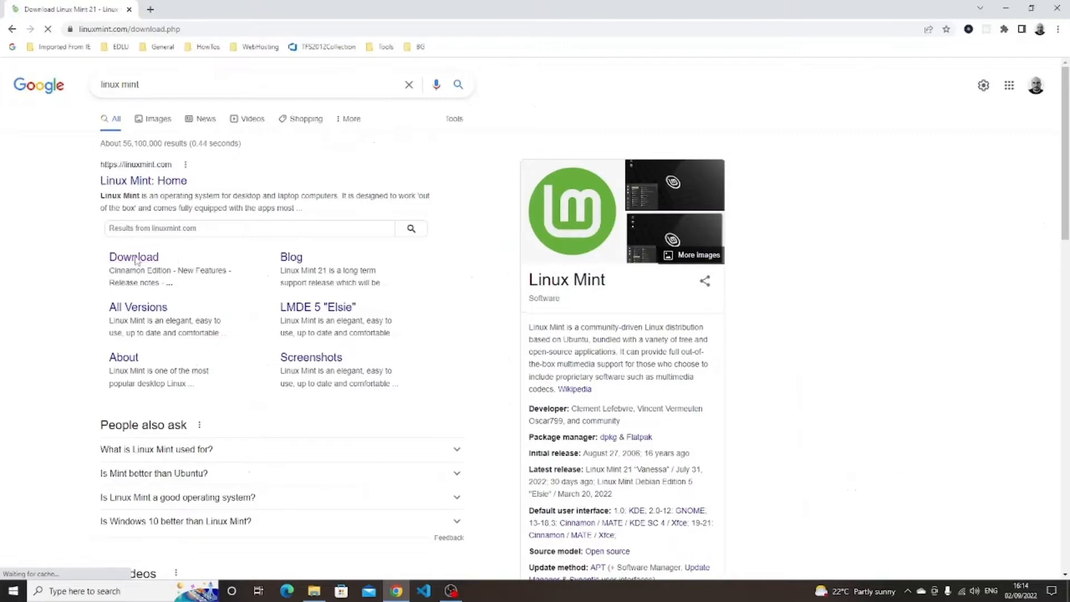
Step: Download the Linux Mint 21 Cinnamon Edition ISO from the Bytemark Hosting (United Kingdom) mirror
click(134, 256)
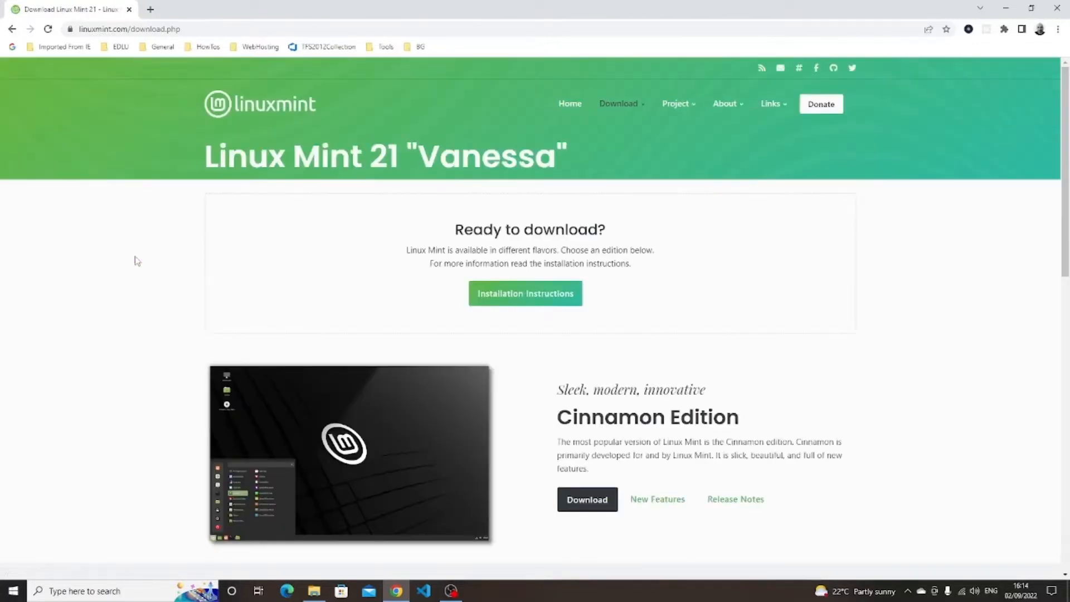
mouse_move(586, 500)
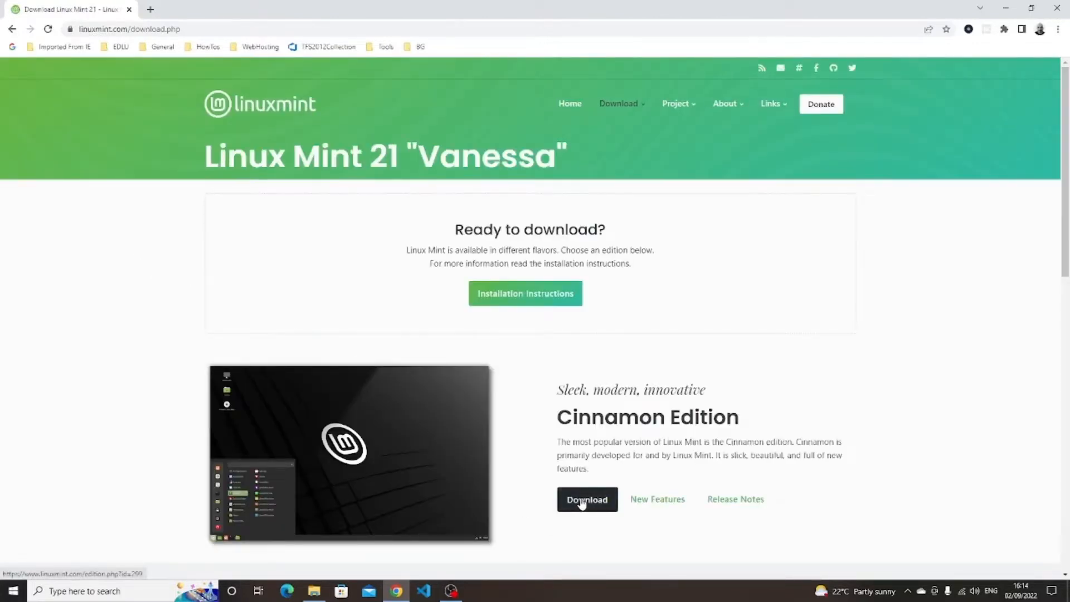
click(587, 499)
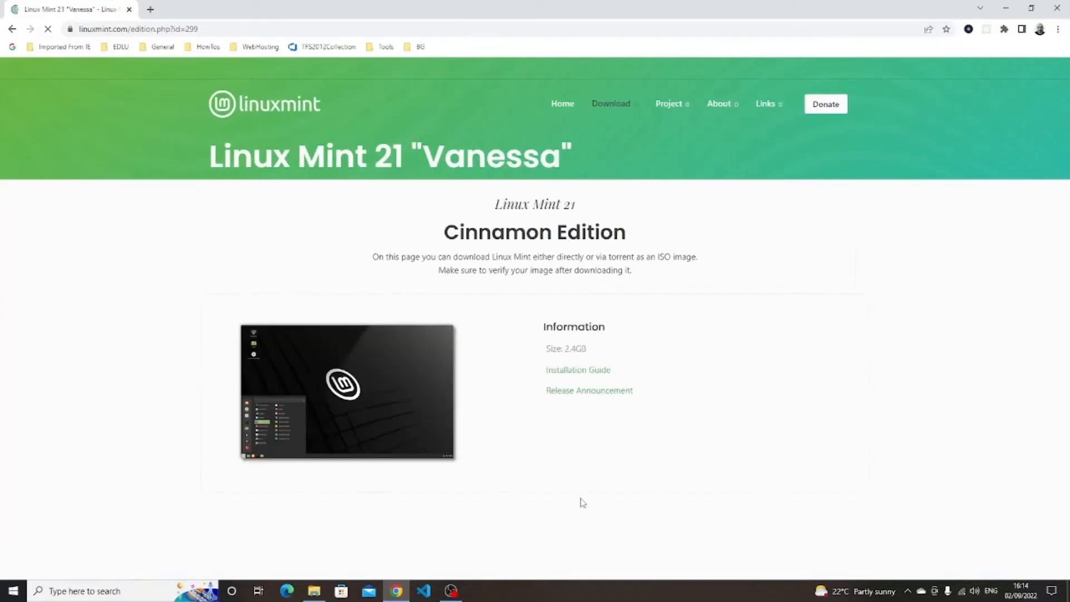
scroll(down, 3)
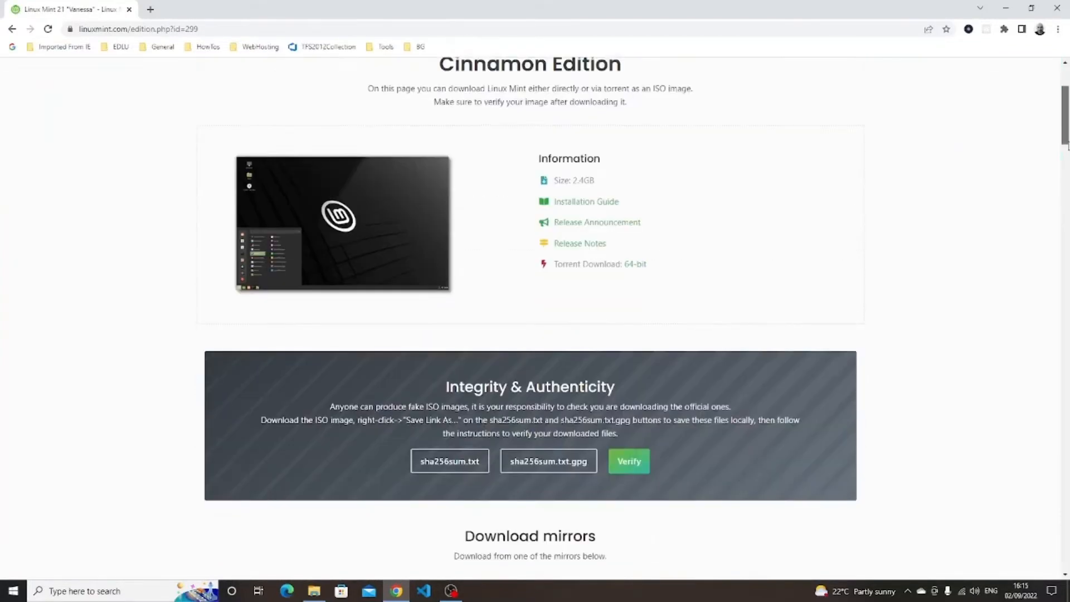
scroll(down, 3)
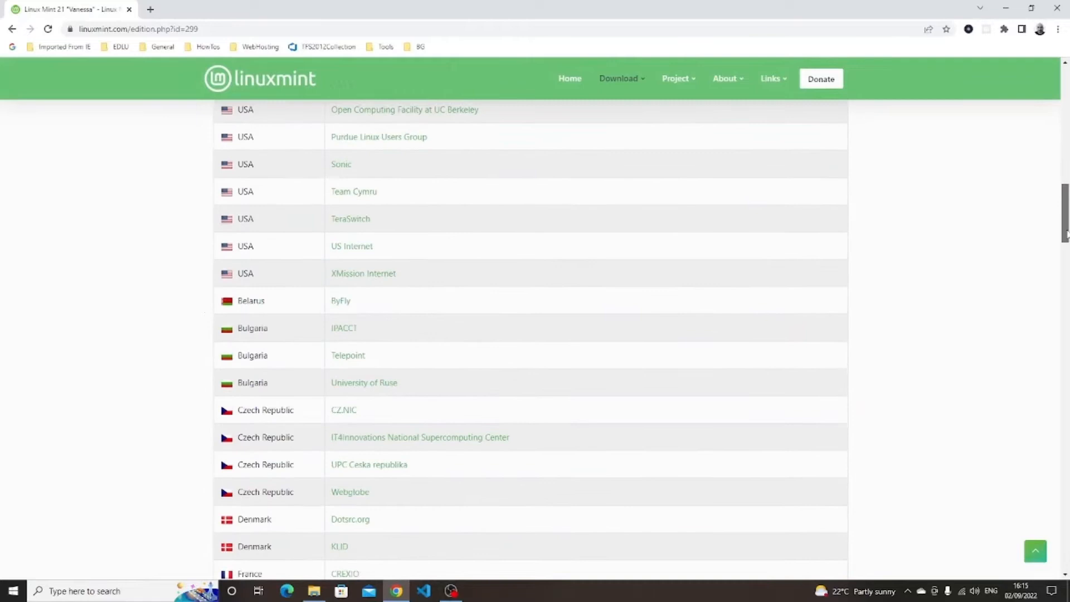
scroll(down, 3)
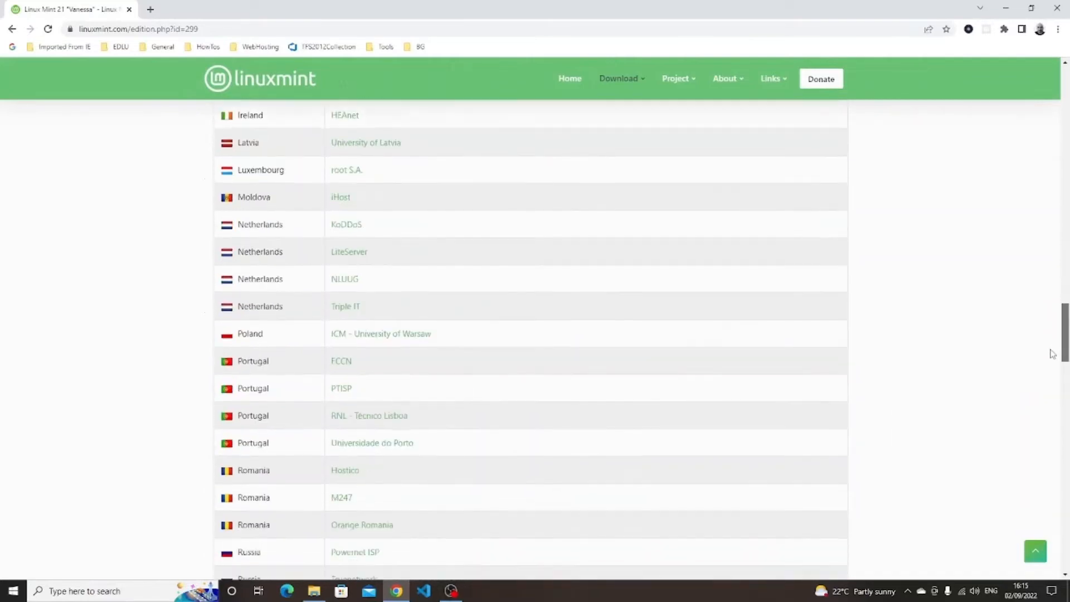
scroll(down, 3)
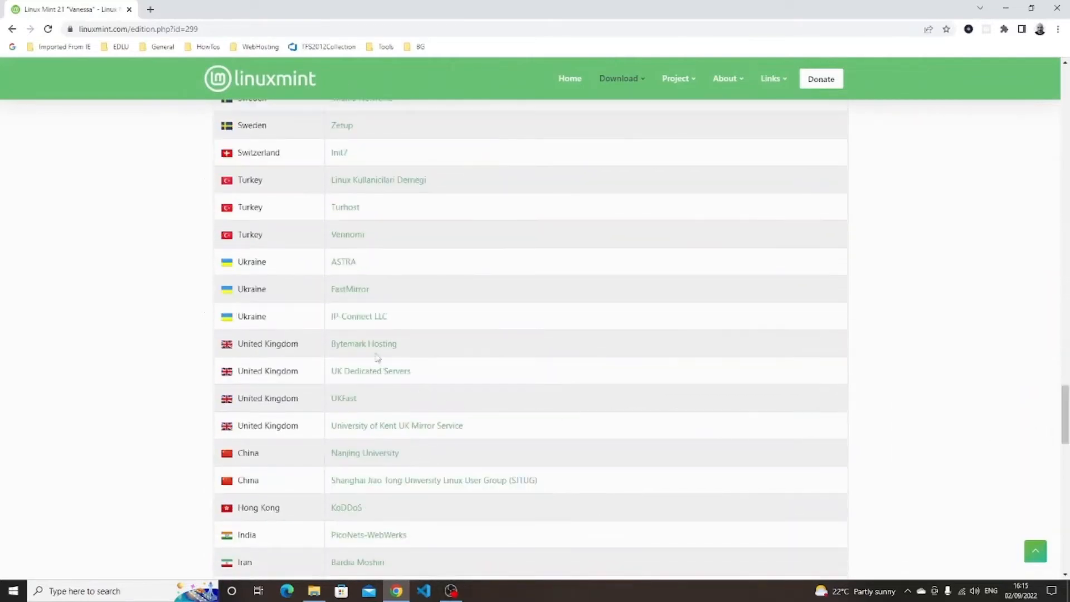
click(363, 343)
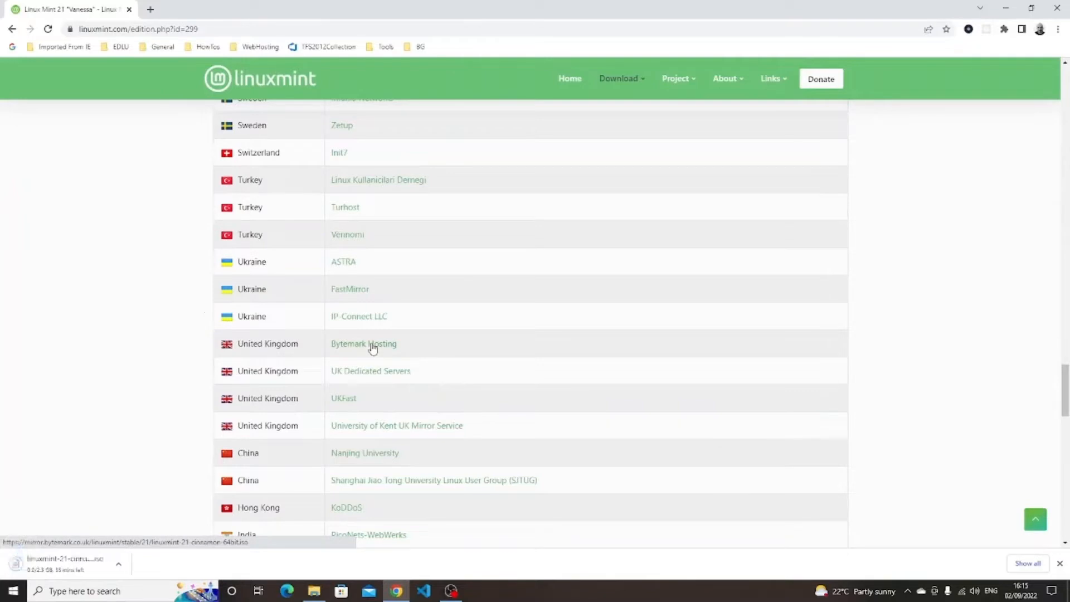
mouse_move(448, 562)
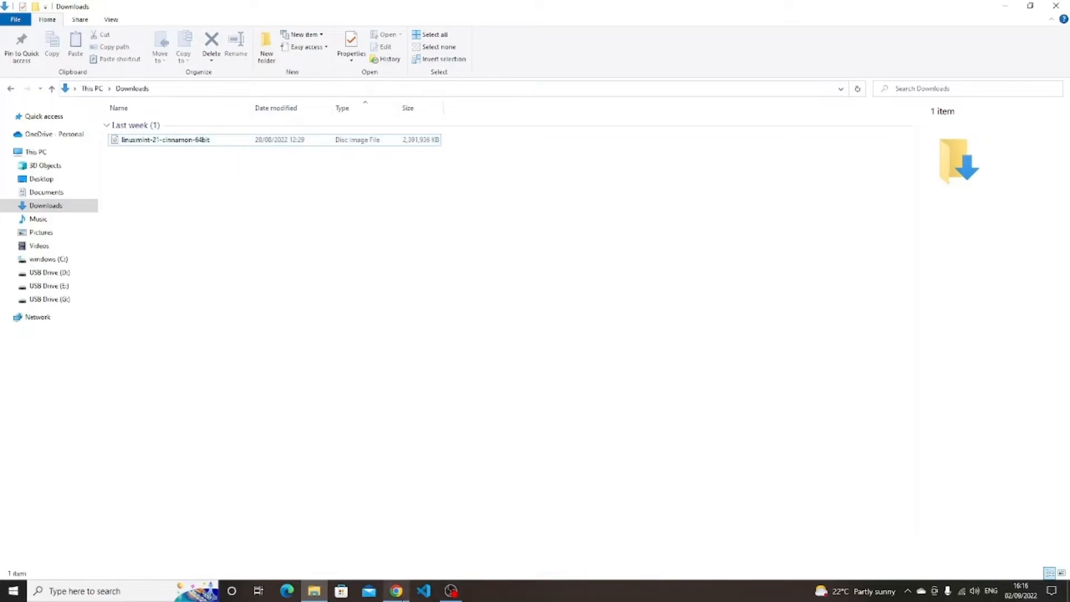
click(395, 591)
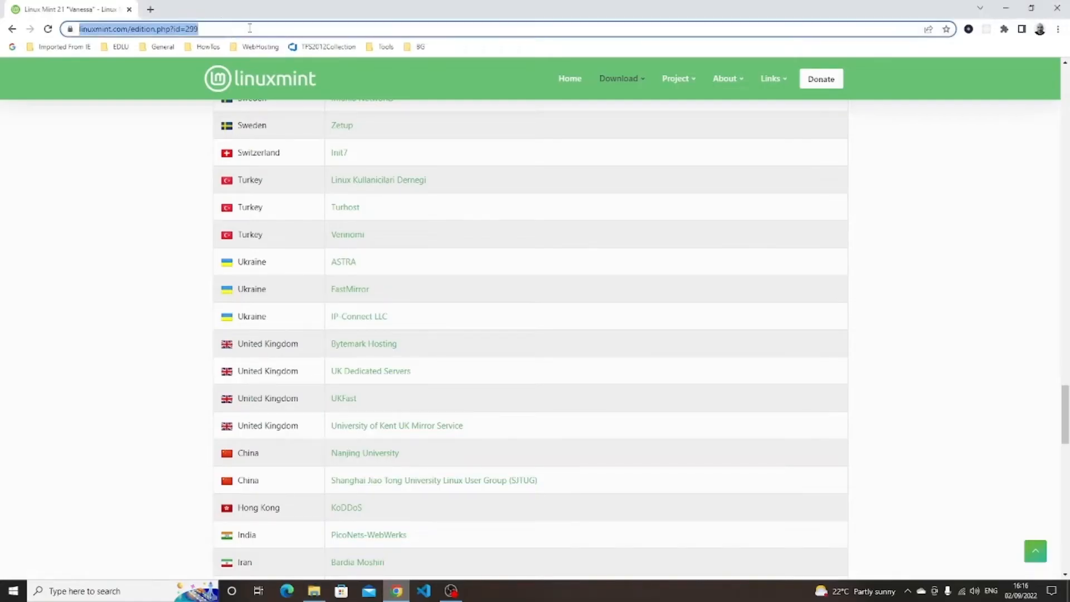
Step: Get balenaEtcher for Windows from balena.io/etcher and agree to its license to install it
text(balend)
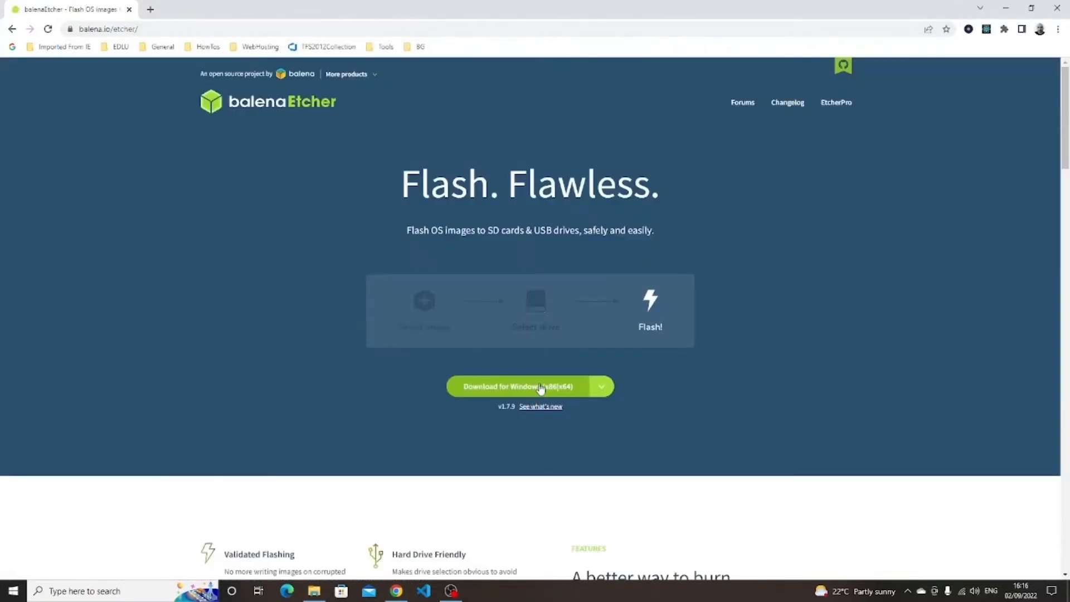
click(516, 387)
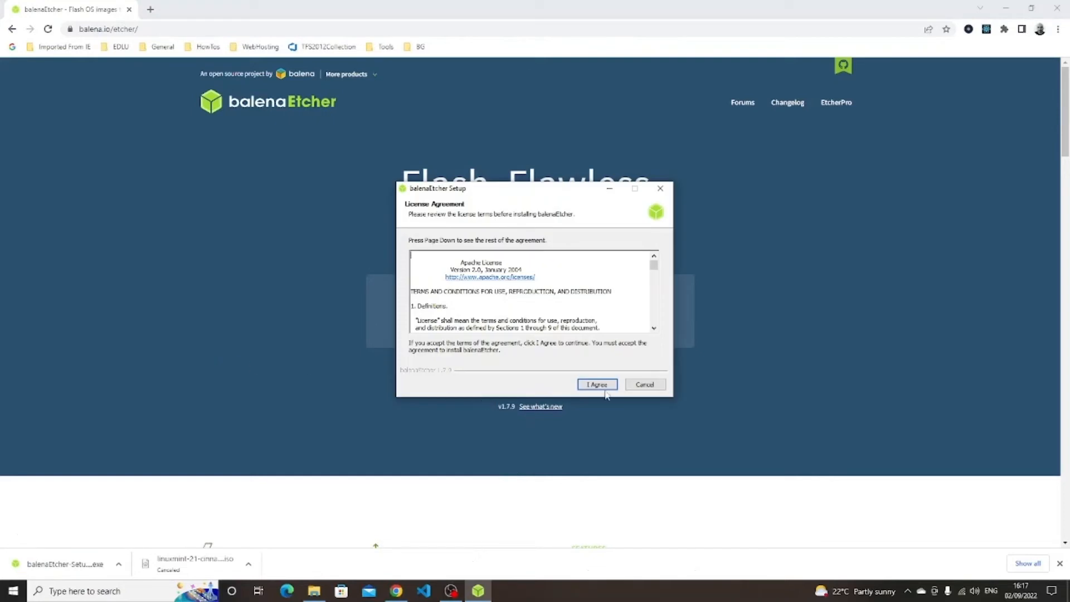
click(596, 385)
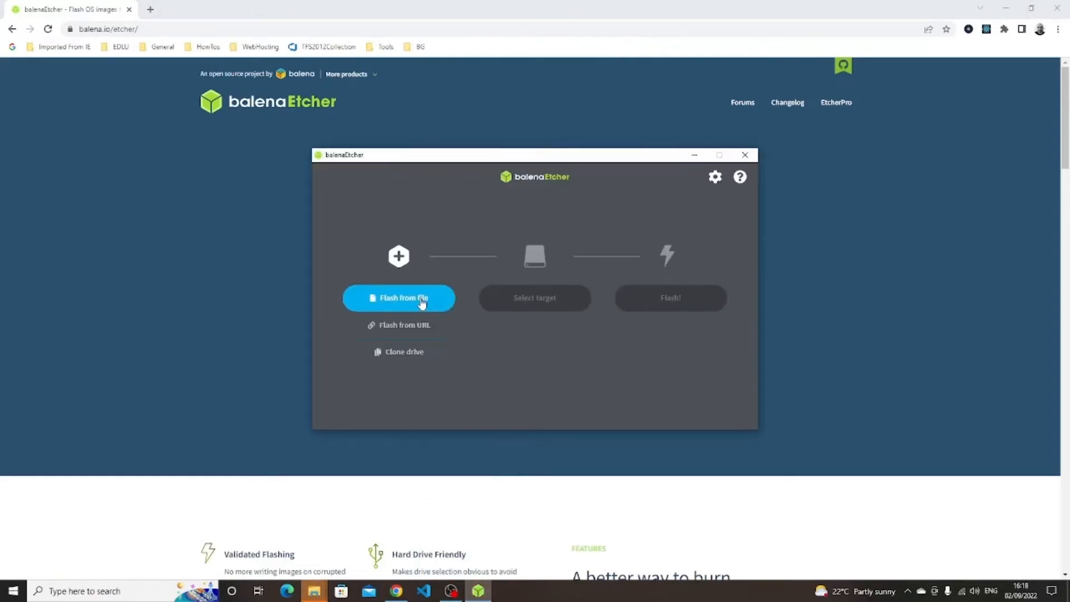
mouse_move(425, 308)
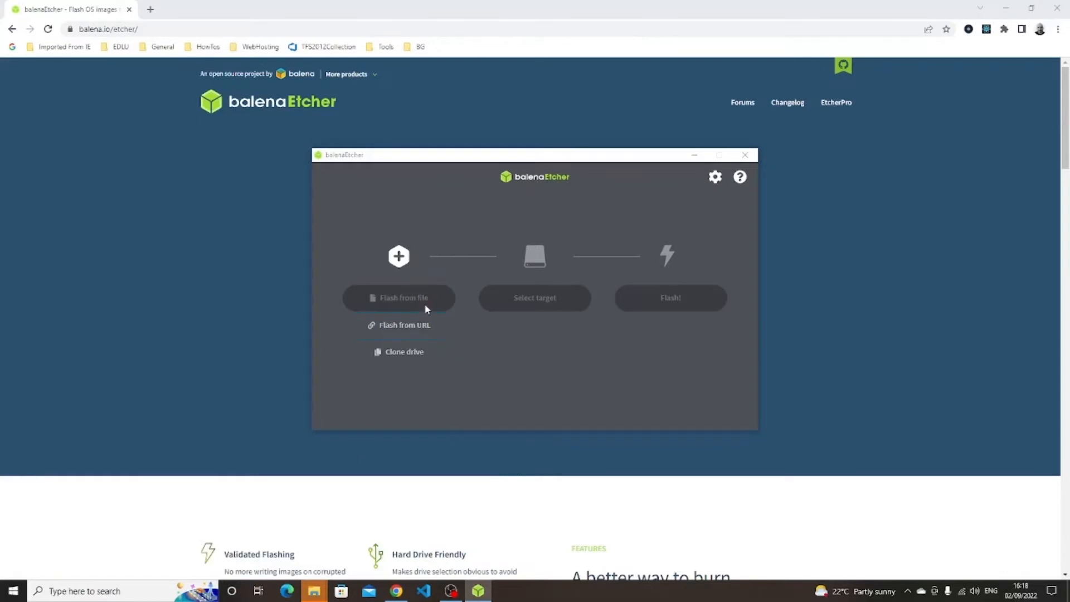
Step: Choose linuxmint-21-cinnamon-64bit as the image to flash from file
click(399, 298)
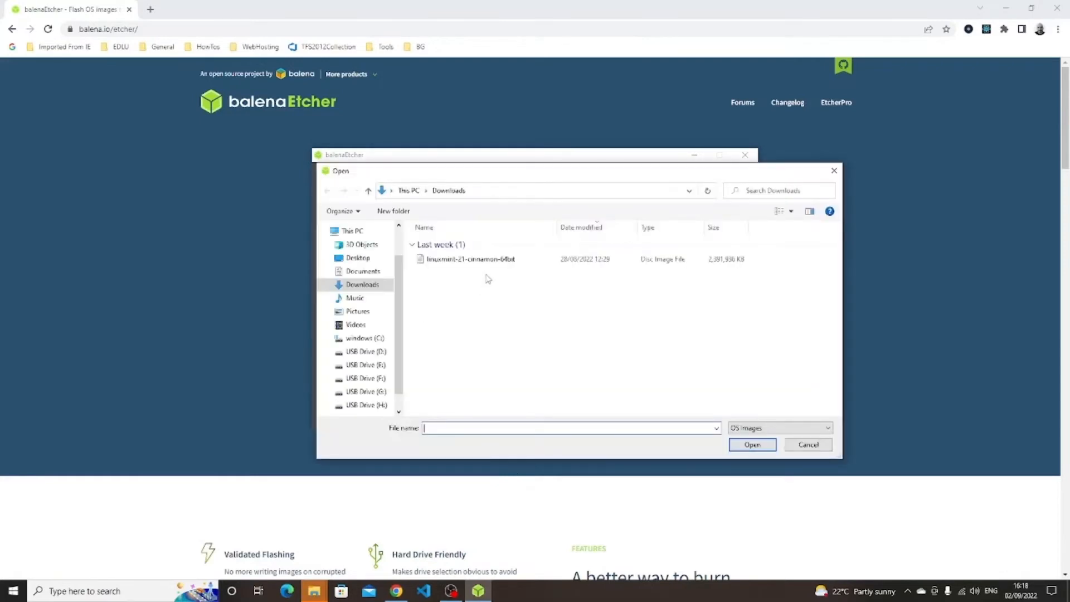
click(807, 445)
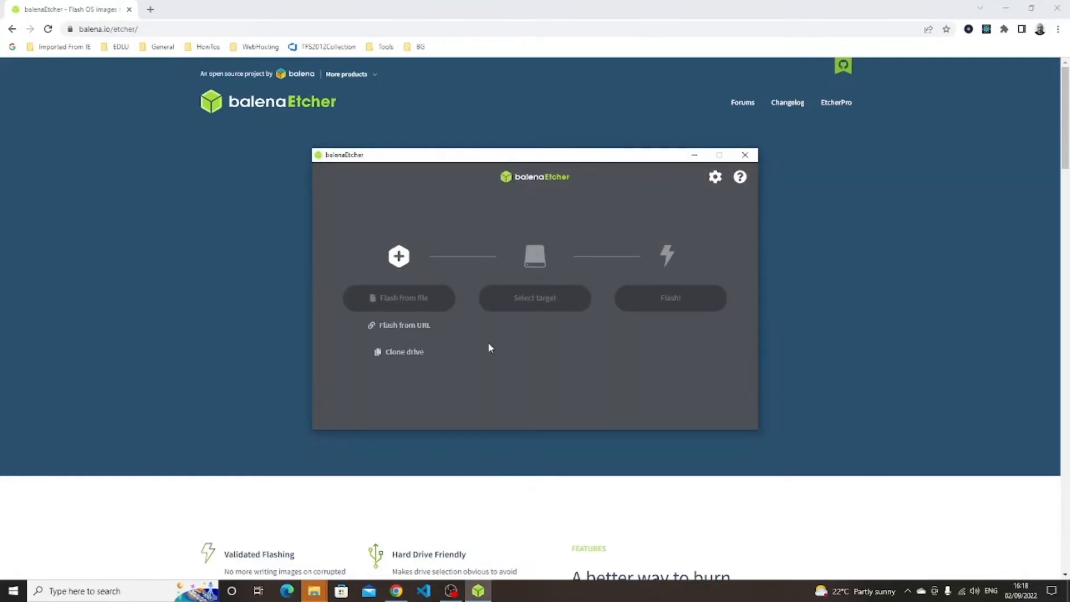
click(400, 296)
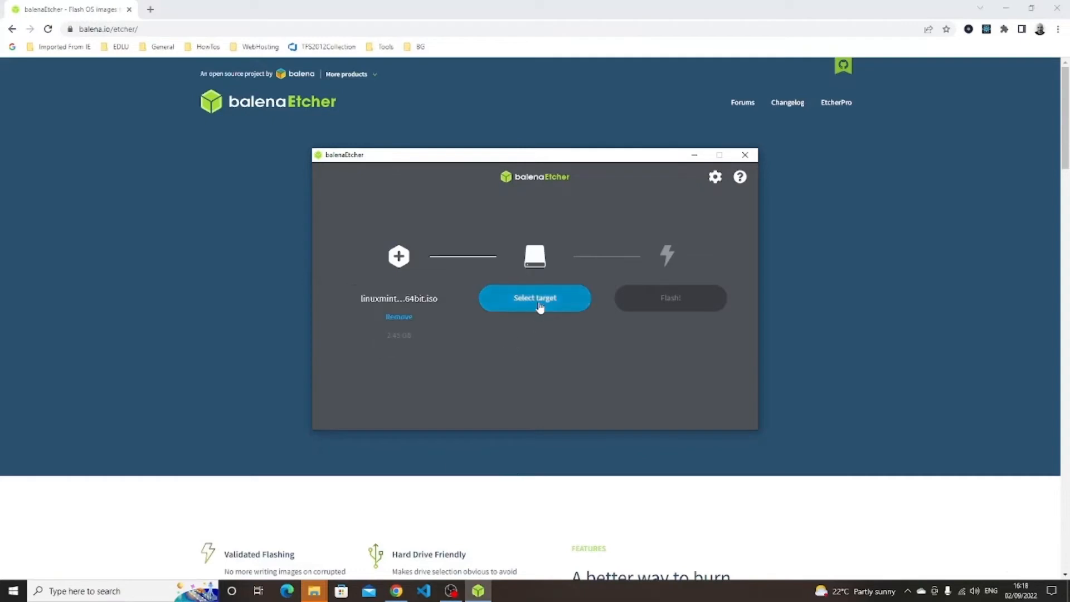
Step: Select the PNY Transformer USB Device as the flash target
click(534, 297)
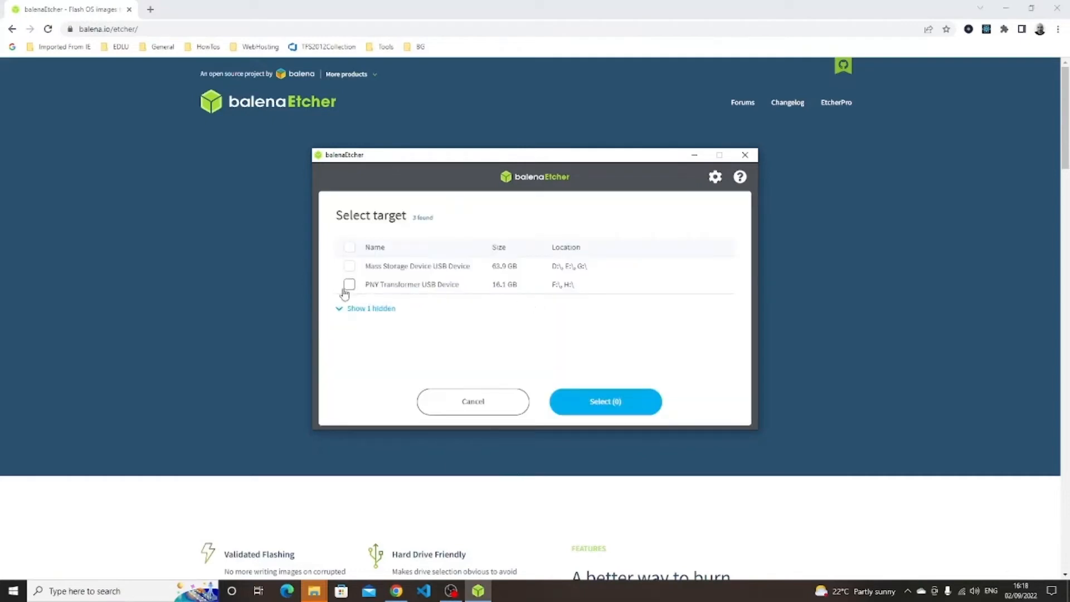
click(349, 284)
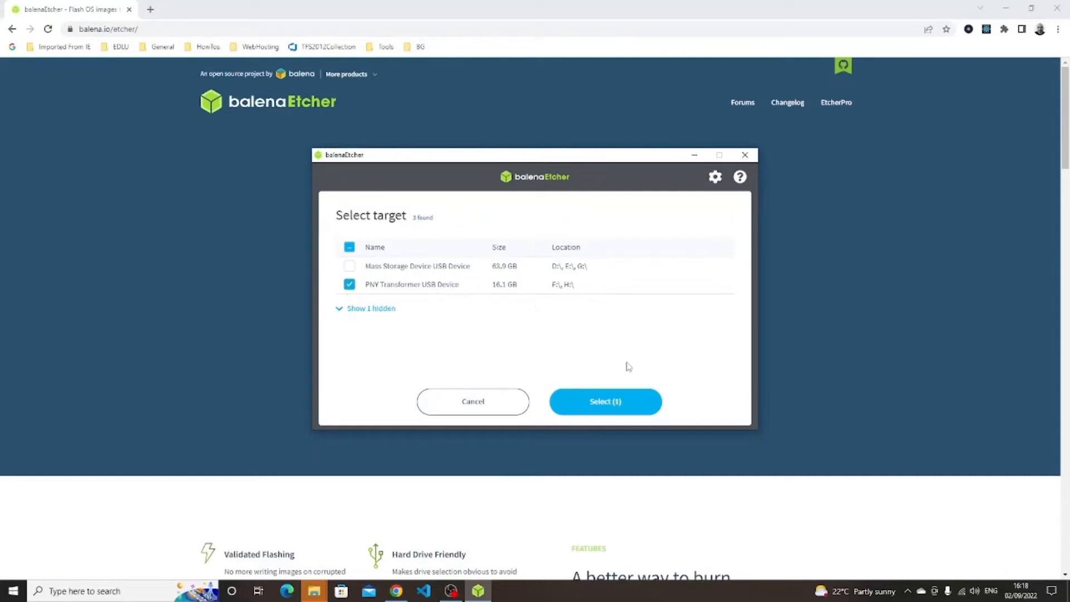
click(605, 402)
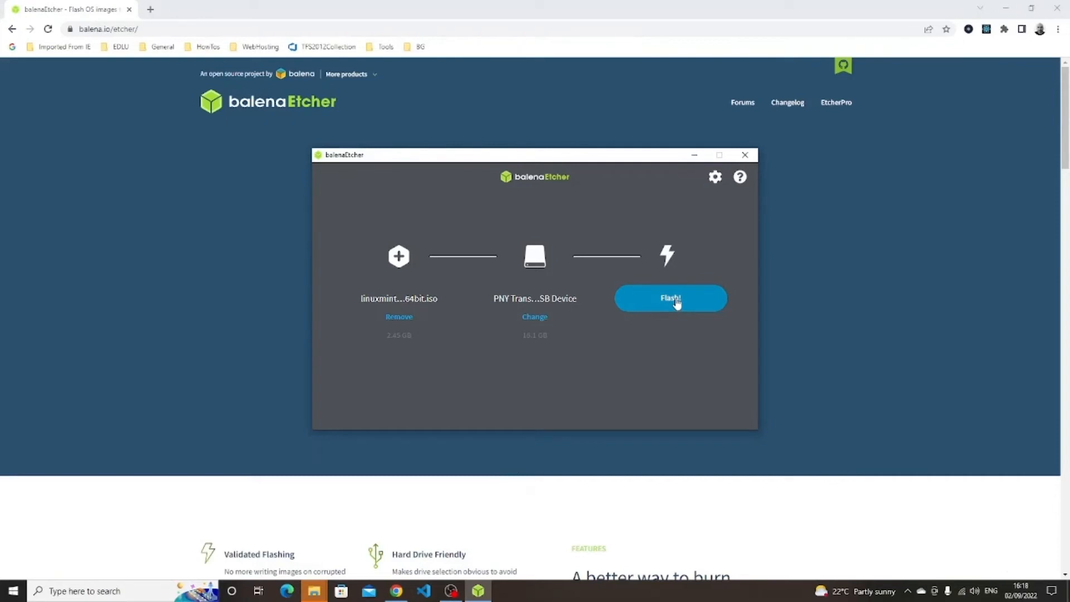
click(670, 299)
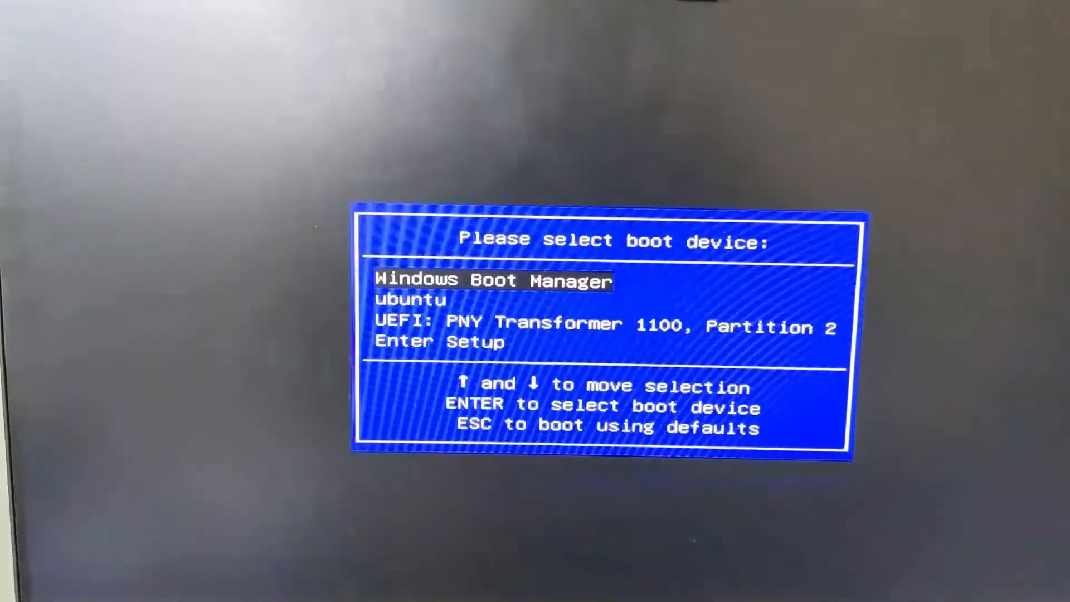
Step: Highlight 'UEFI: PNY Transformer 1100, Partition 2' as the boot device
key(down)
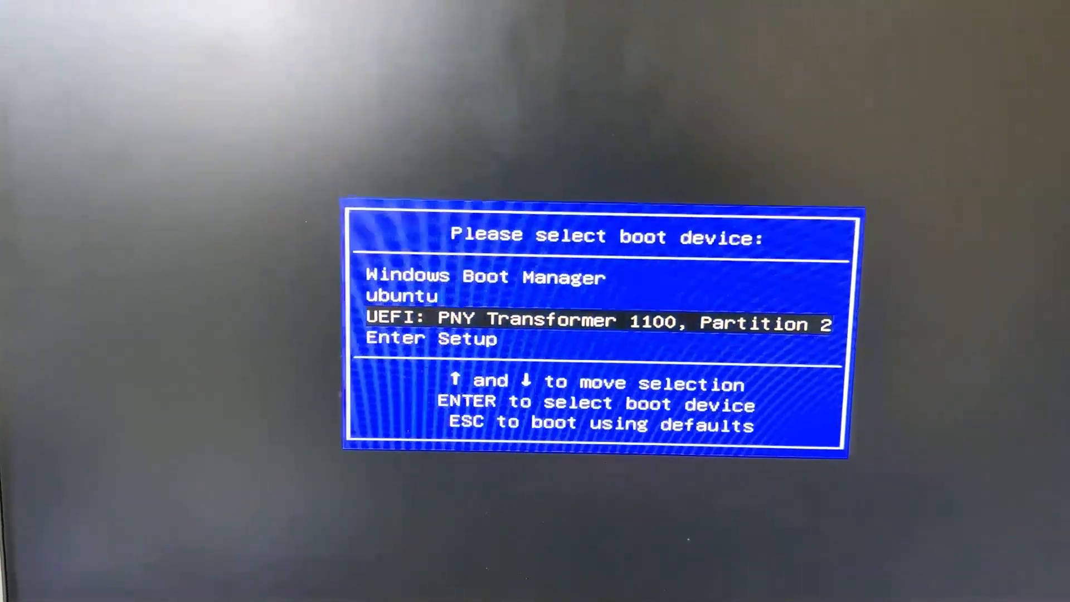